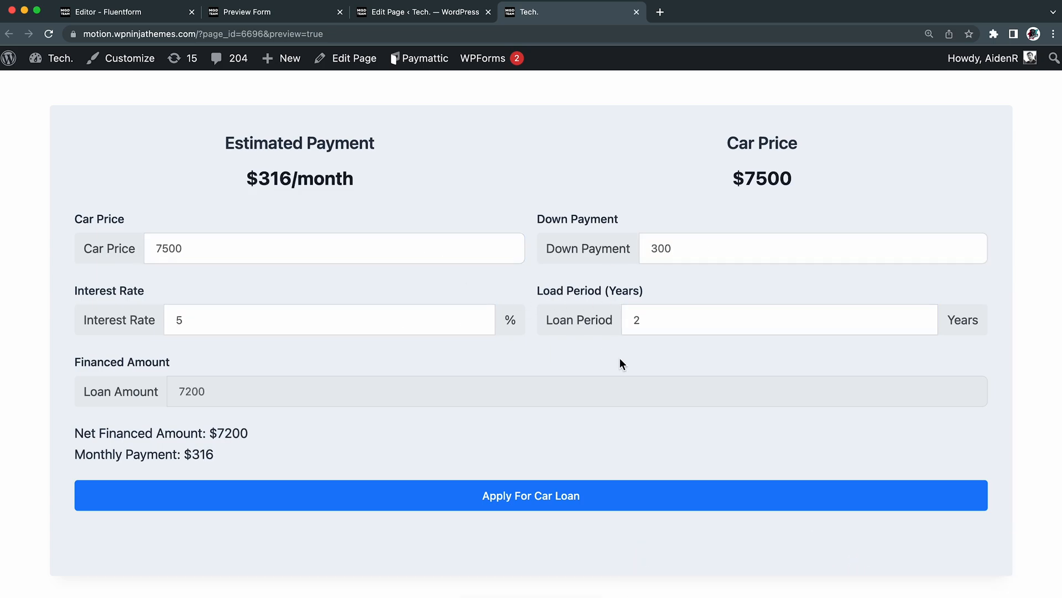
{"action": "mouse_move", "coordinate": [542, 516]}
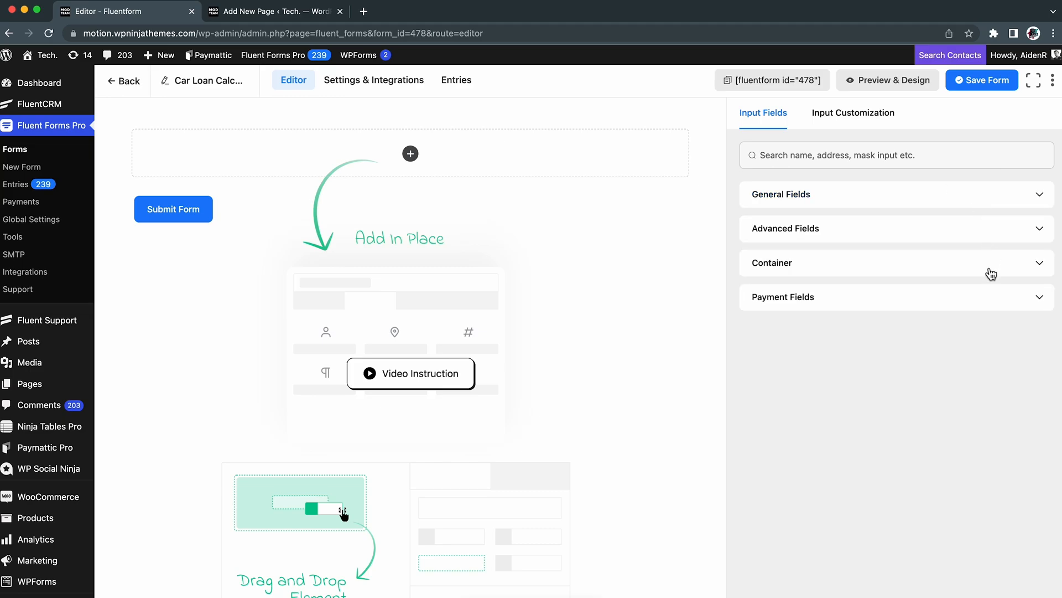
Step: Add a two-column row with Car Price and Down Payment numeric fields, Down Payment as prefix label
{"action": "left_click", "coordinate": [773, 263]}
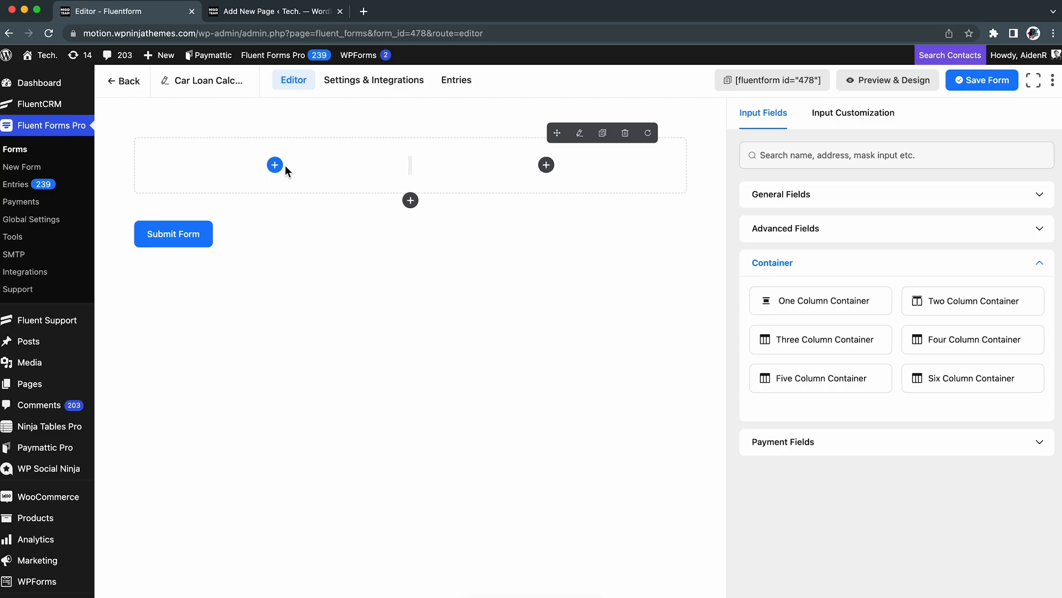
{"action": "mouse_move", "coordinate": [301, 179]}
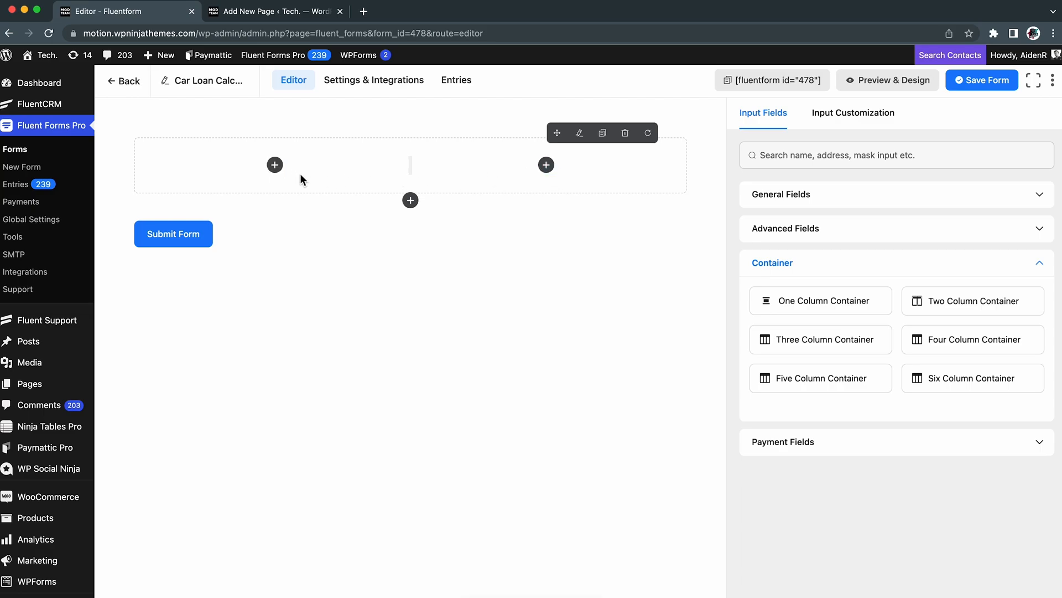
{"action": "mouse_move", "coordinate": [275, 165]}
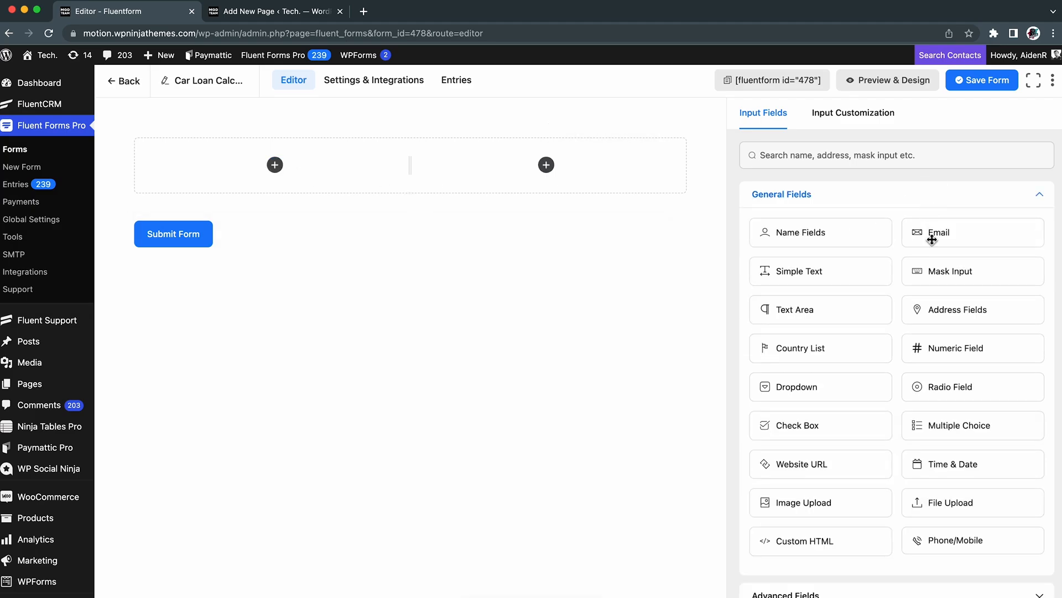
{"action": "left_click_drag", "start_coordinate": [972, 347], "coordinate": [274, 187]}
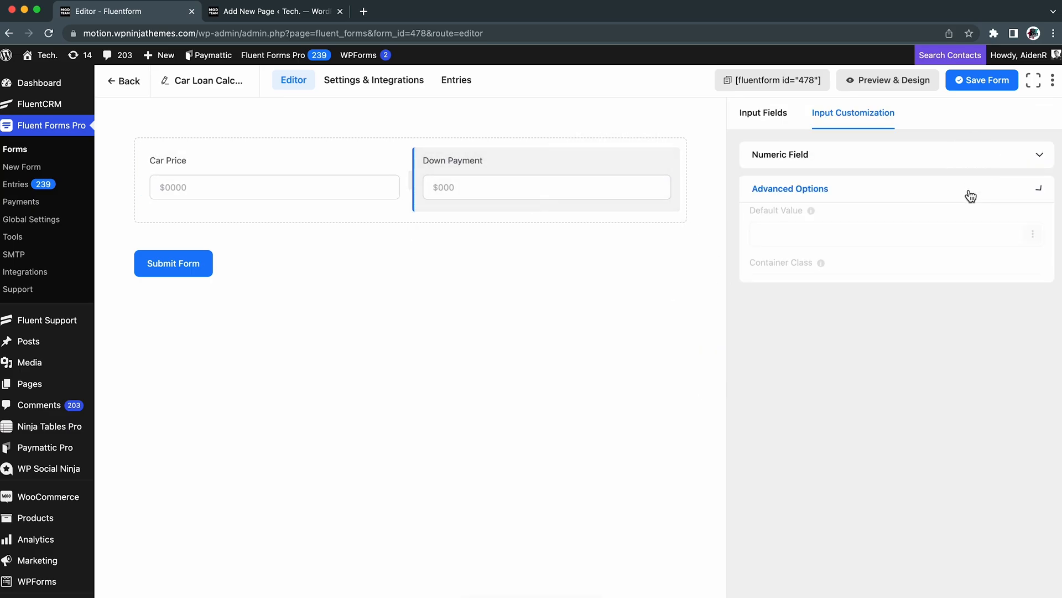
{"action": "scroll", "scroll_direction": "down", "scroll_amount": 3}
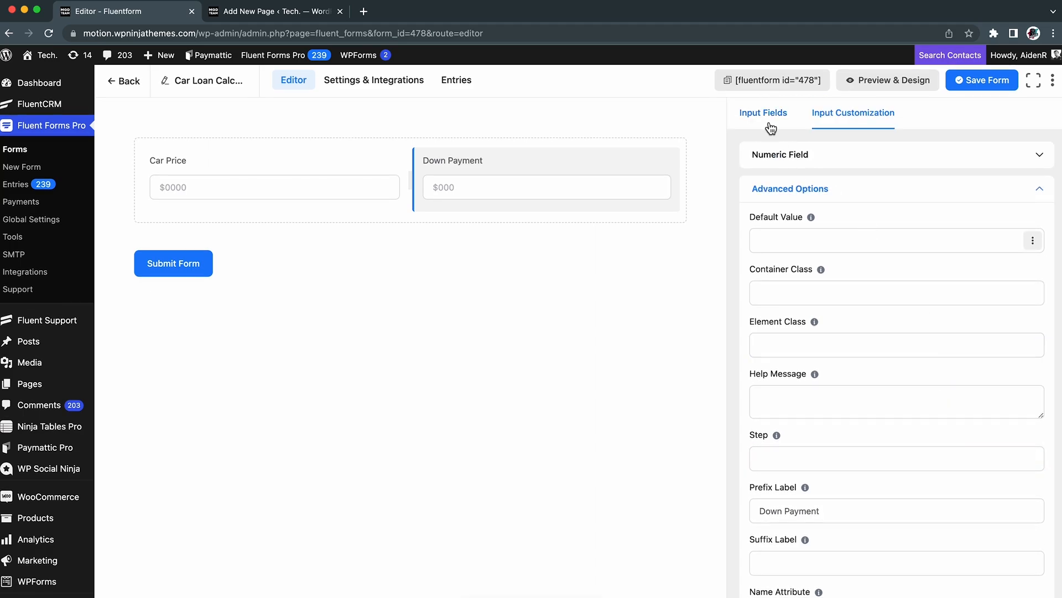
{"action": "left_click", "coordinate": [763, 112]}
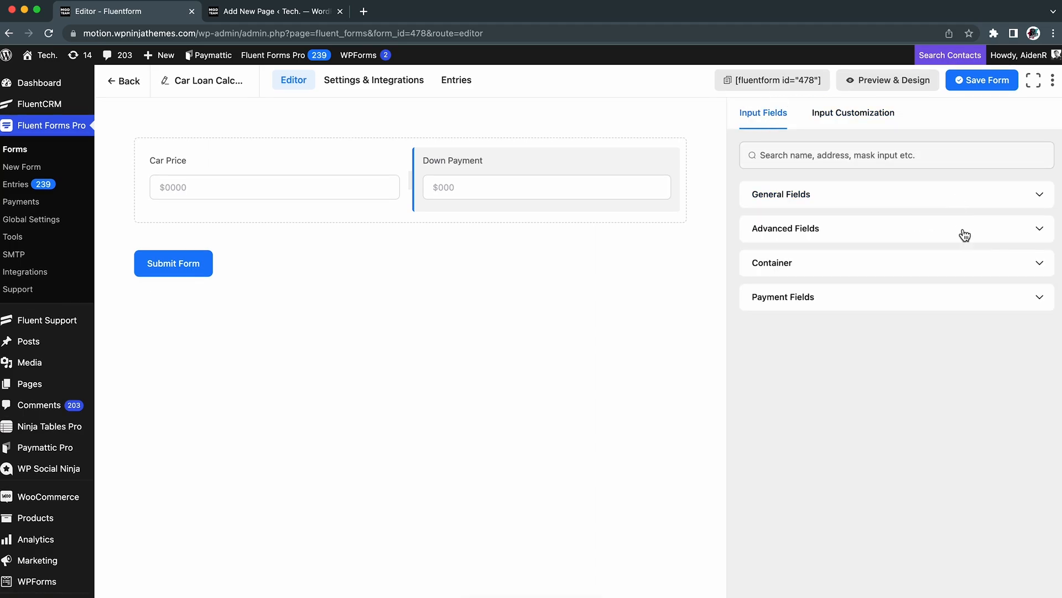
Step: Duplicate the Car Price / Down Payment row instead of adding an empty container
{"action": "left_click", "coordinate": [772, 262]}
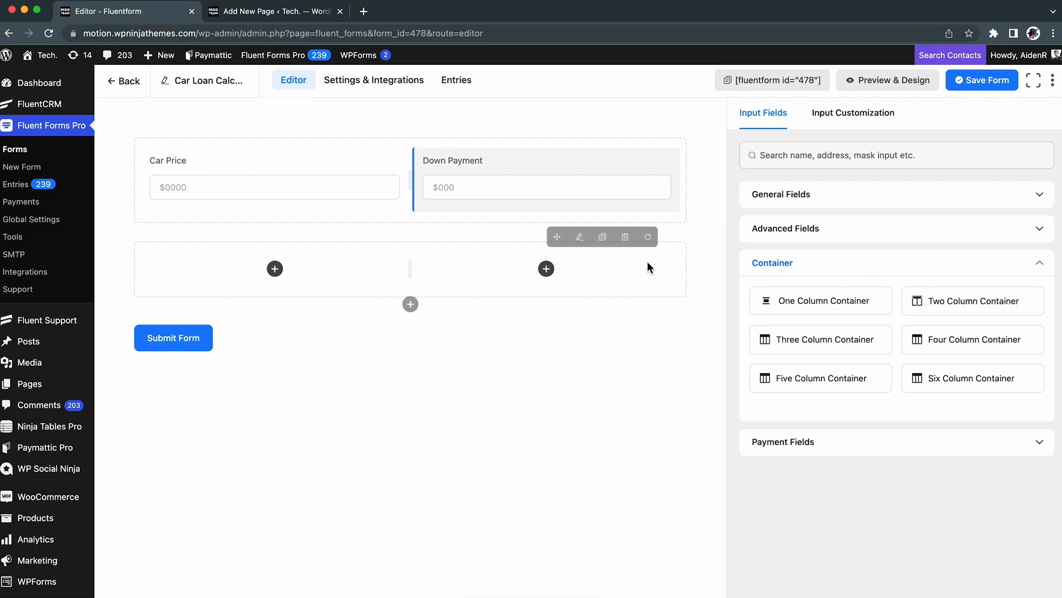
{"action": "left_click", "coordinate": [625, 237]}
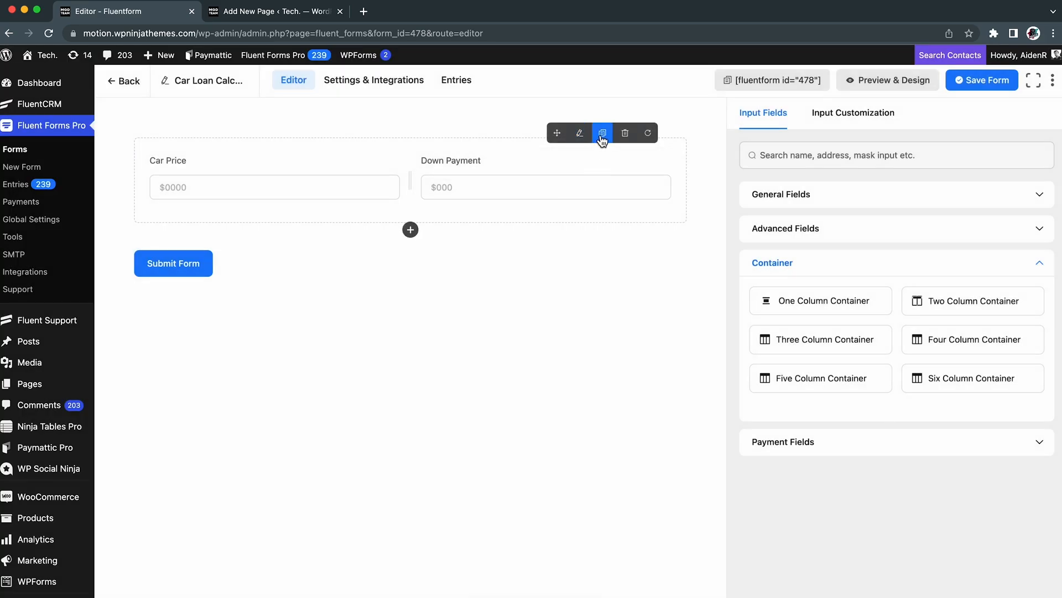
{"action": "mouse_move", "coordinate": [611, 145]}
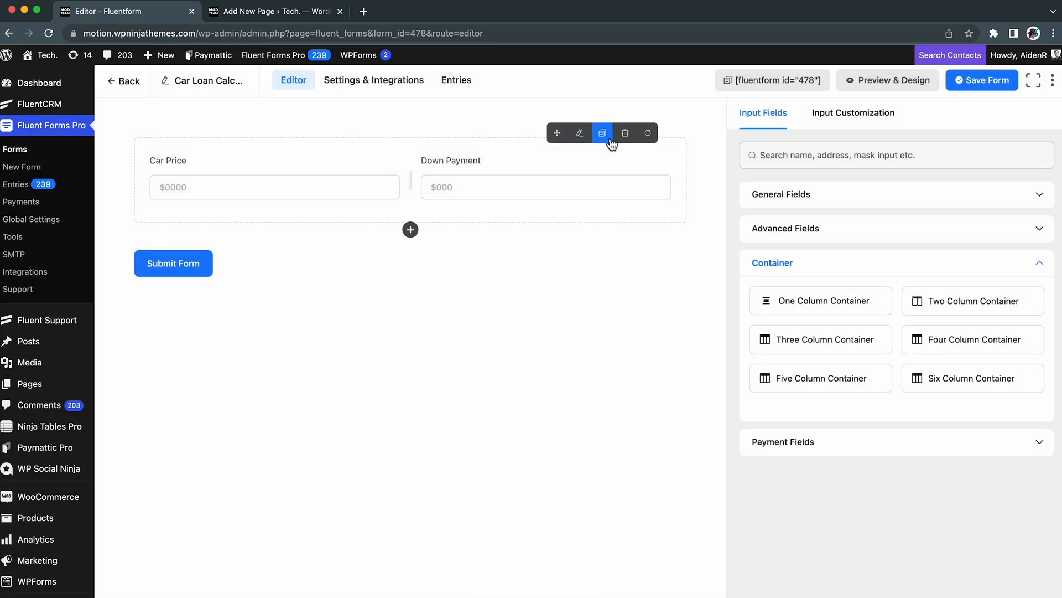
{"action": "left_click", "coordinate": [603, 132]}
{"action": "type", "text": "Interest Rate"}
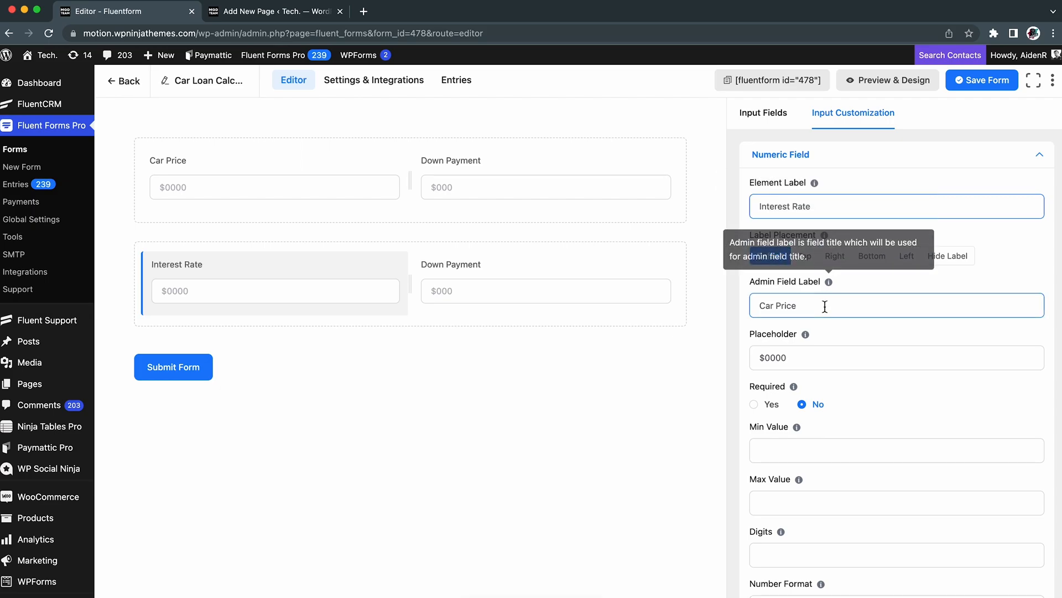
Step: Rename the copied fields to Interest Rate and Load Period (Years) with example placeholders
{"action": "left_click", "coordinate": [781, 155]}
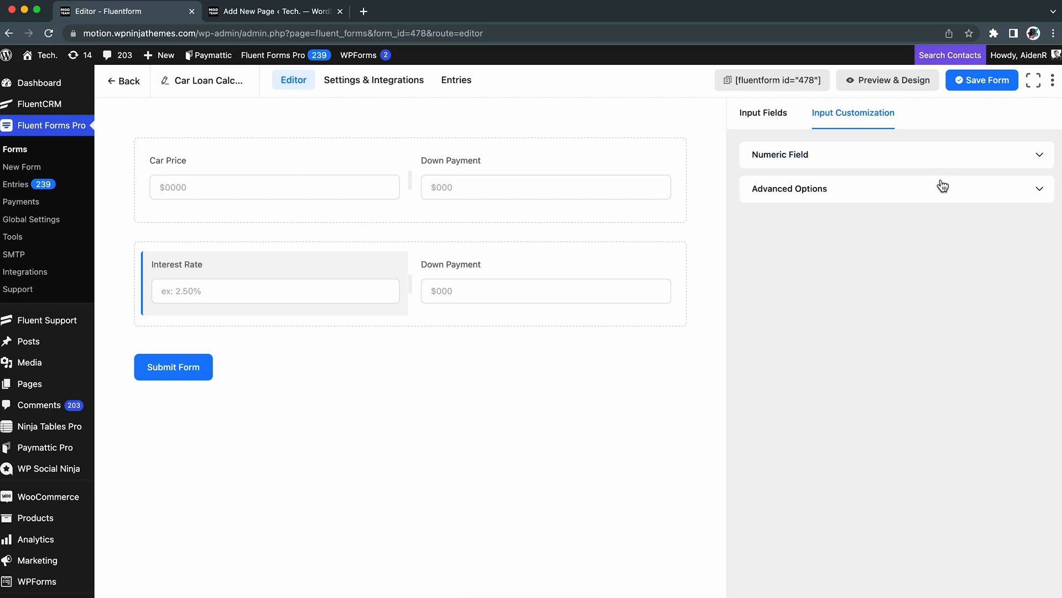
{"action": "left_click", "coordinate": [790, 189]}
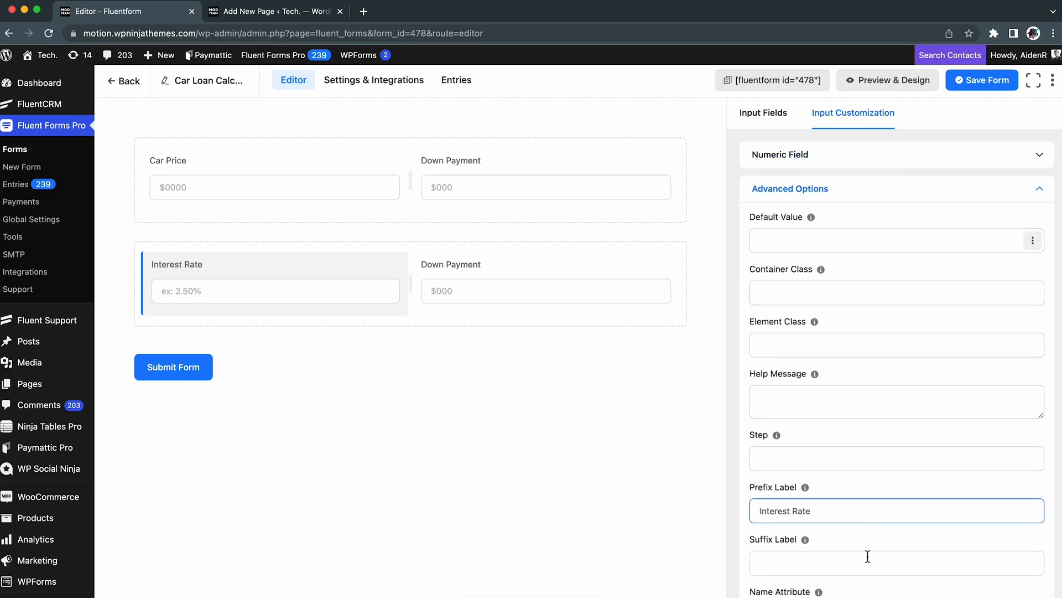
{"action": "left_click", "coordinate": [546, 290]}
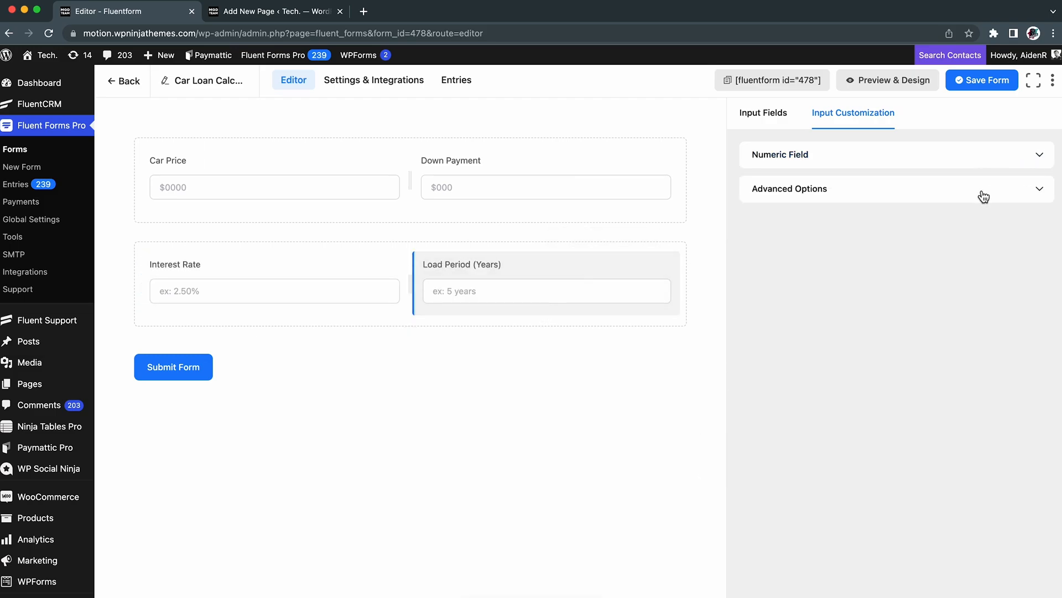
{"action": "left_click", "coordinate": [790, 189]}
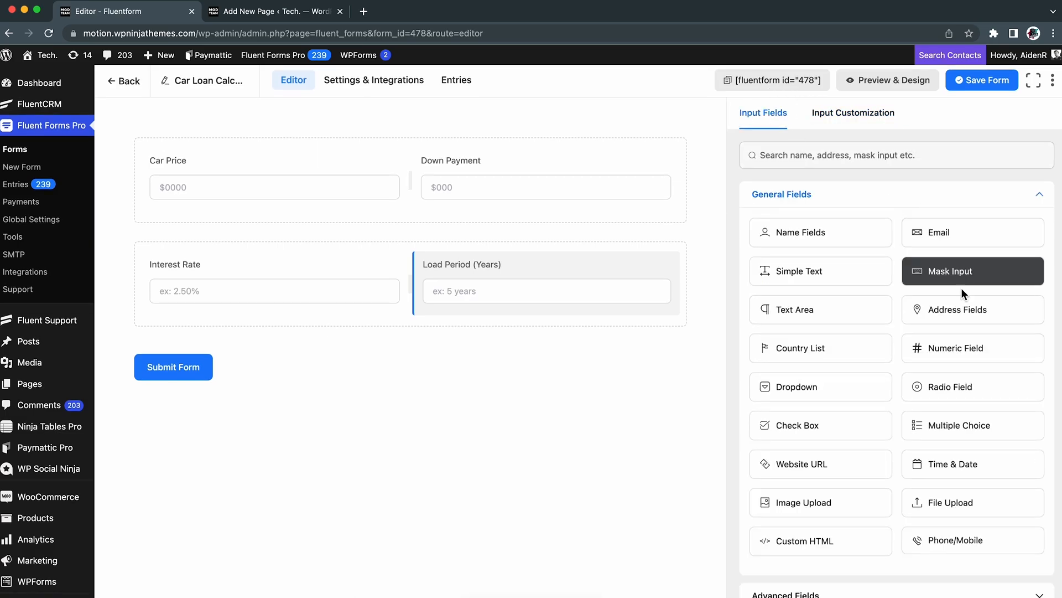
Step: Add a full-width numeric field labelled Financed Amount with prefix label Loan Amount
{"action": "left_click", "coordinate": [973, 348]}
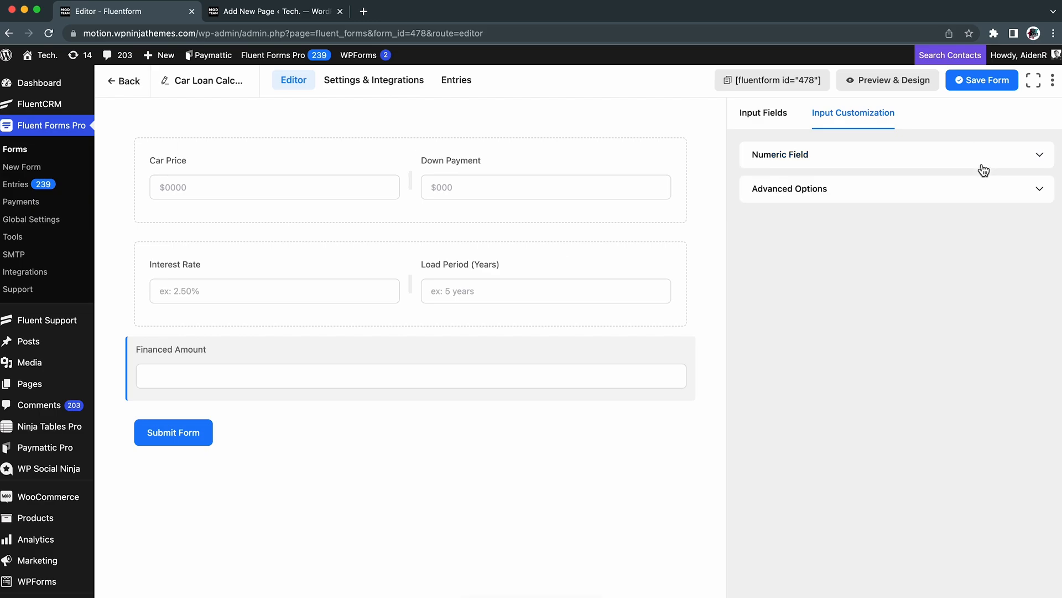
{"action": "left_click", "coordinate": [790, 189]}
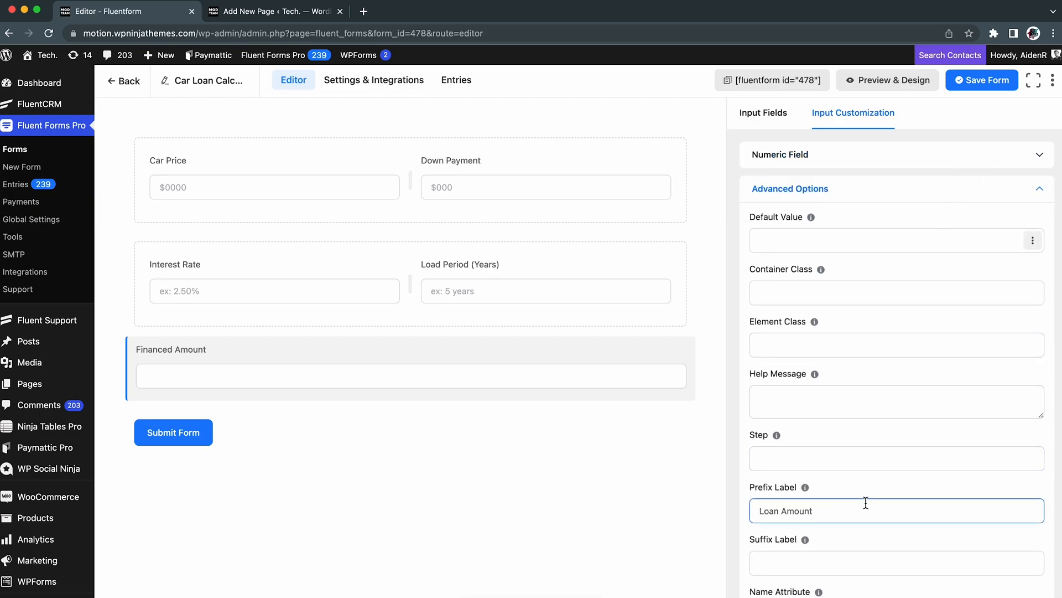
{"action": "left_click", "coordinate": [781, 155]}
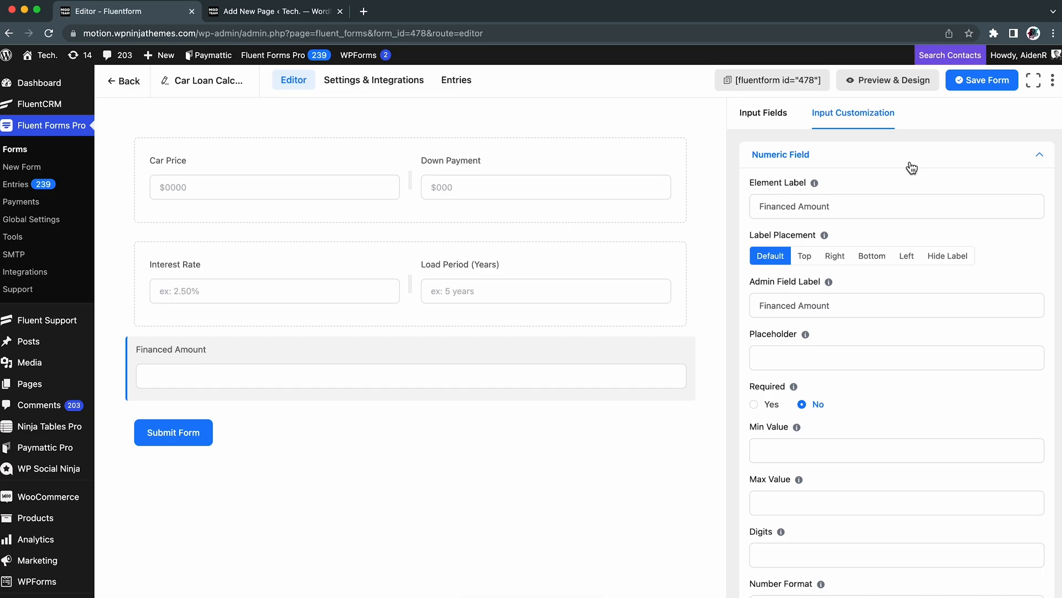
{"action": "left_click", "coordinate": [780, 155]}
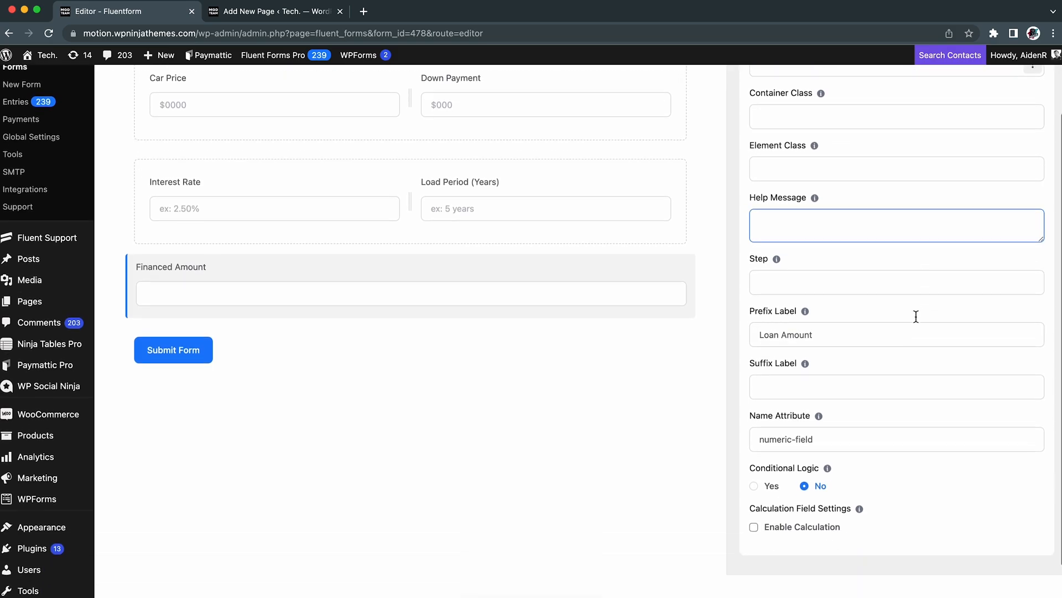
Step: Enable calculation on Financed Amount with the formula {input.car_price}-{input.down_payment}
{"action": "scroll", "scroll_direction": "down", "scroll_amount": 3}
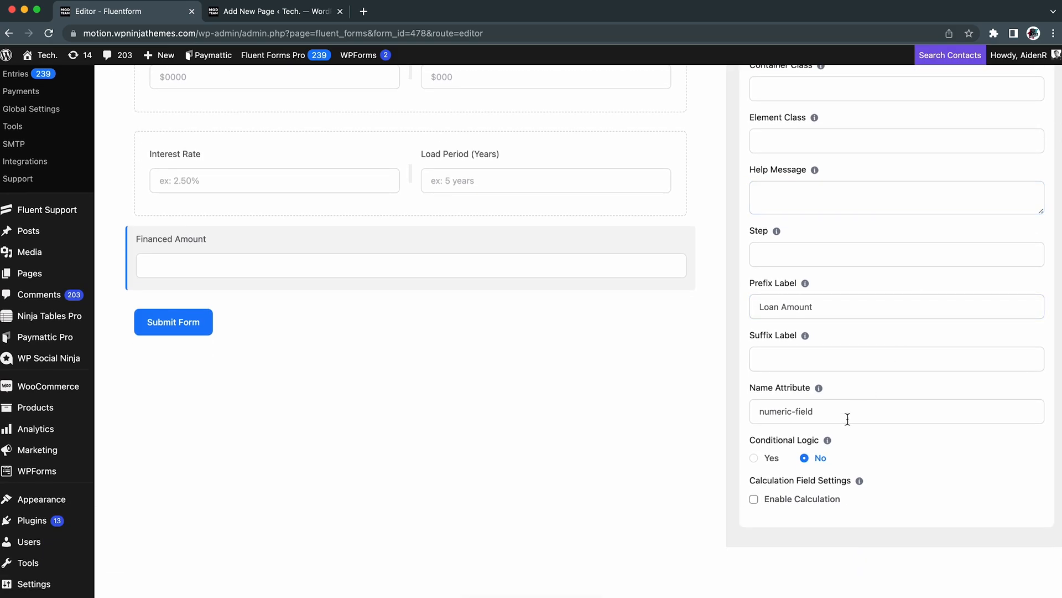
{"action": "mouse_move", "coordinate": [776, 513]}
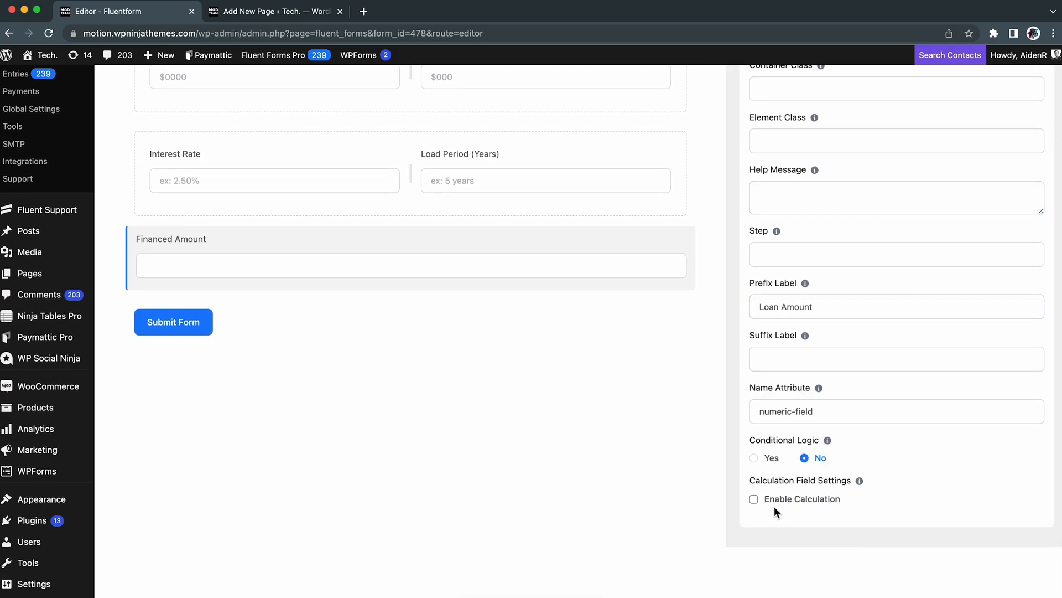
{"action": "left_click", "coordinate": [753, 499]}
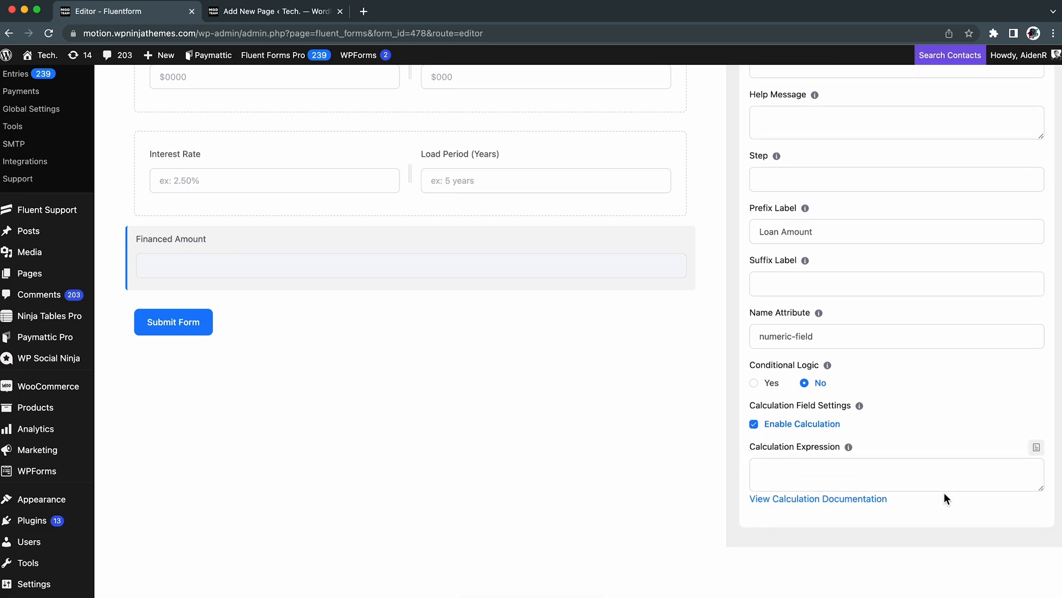
{"action": "left_click", "coordinate": [897, 474]}
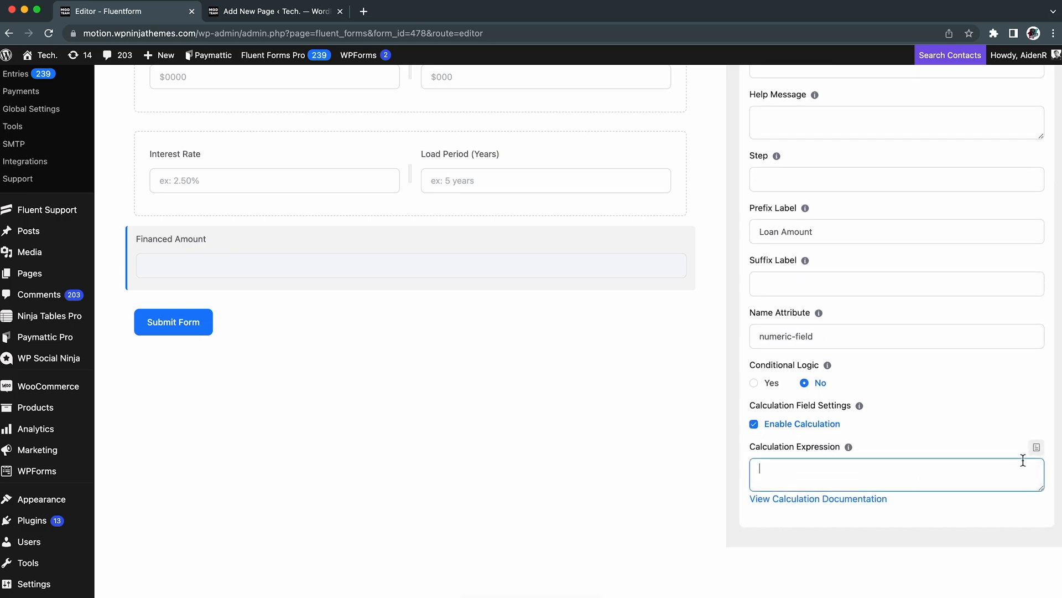
{"action": "mouse_move", "coordinate": [1037, 445]}
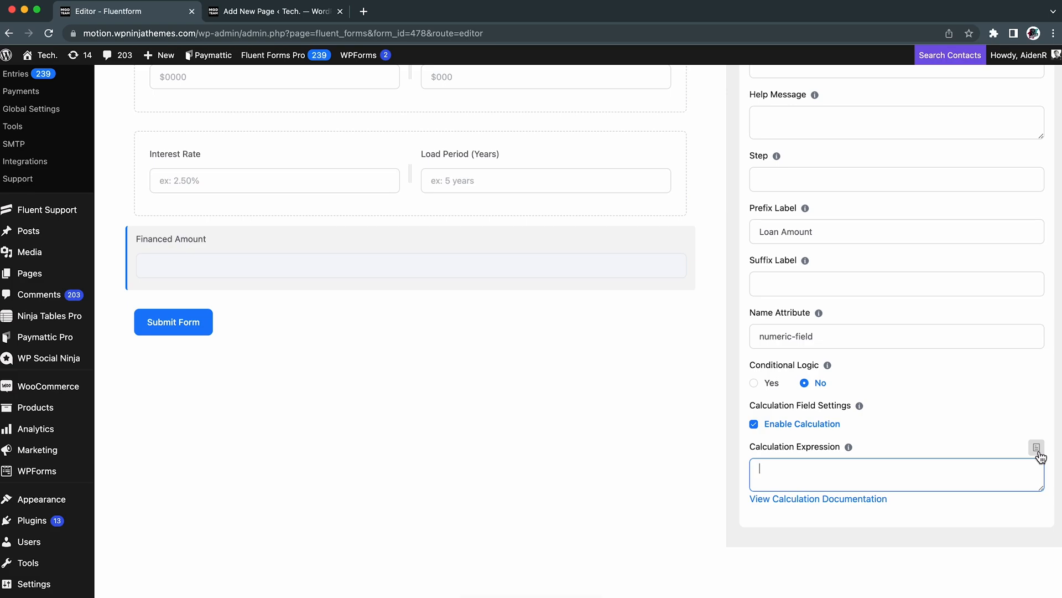
{"action": "left_click", "coordinate": [1035, 447]}
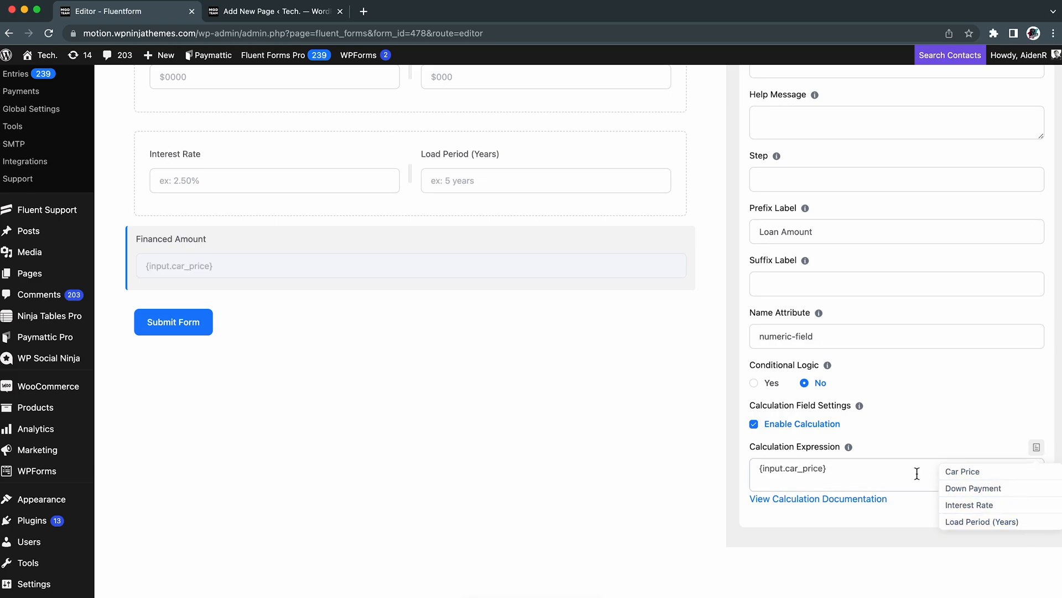
{"action": "type", "text": "-"}
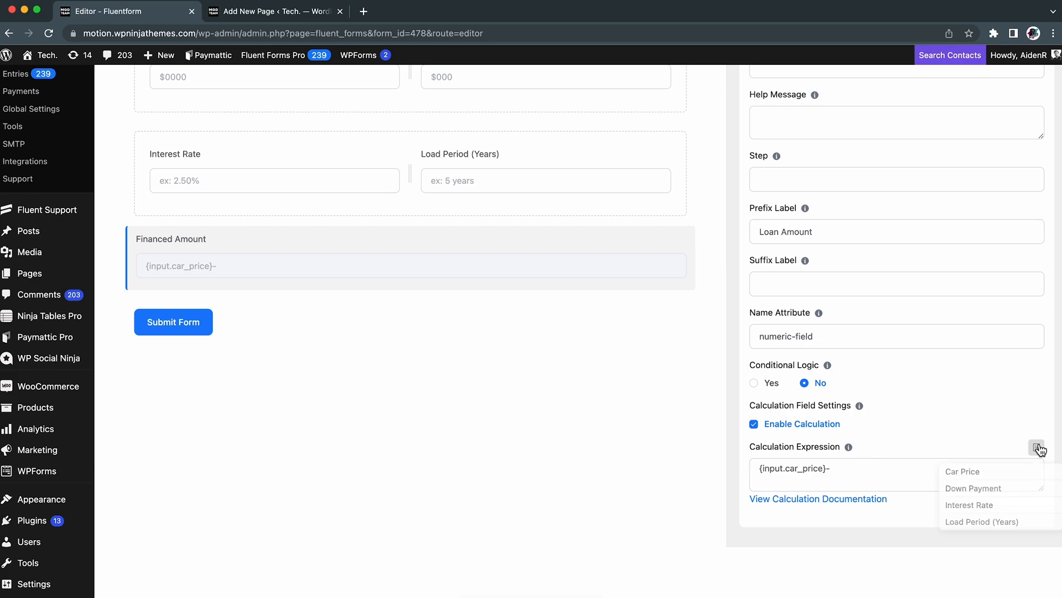
{"action": "left_click", "coordinate": [973, 488]}
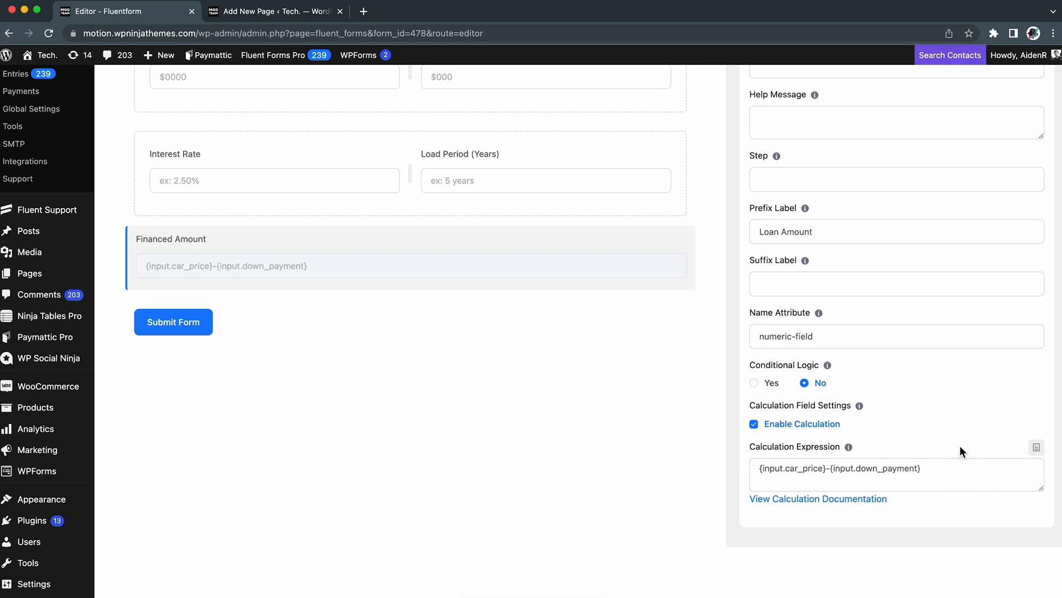
{"action": "left_click", "coordinate": [883, 474]}
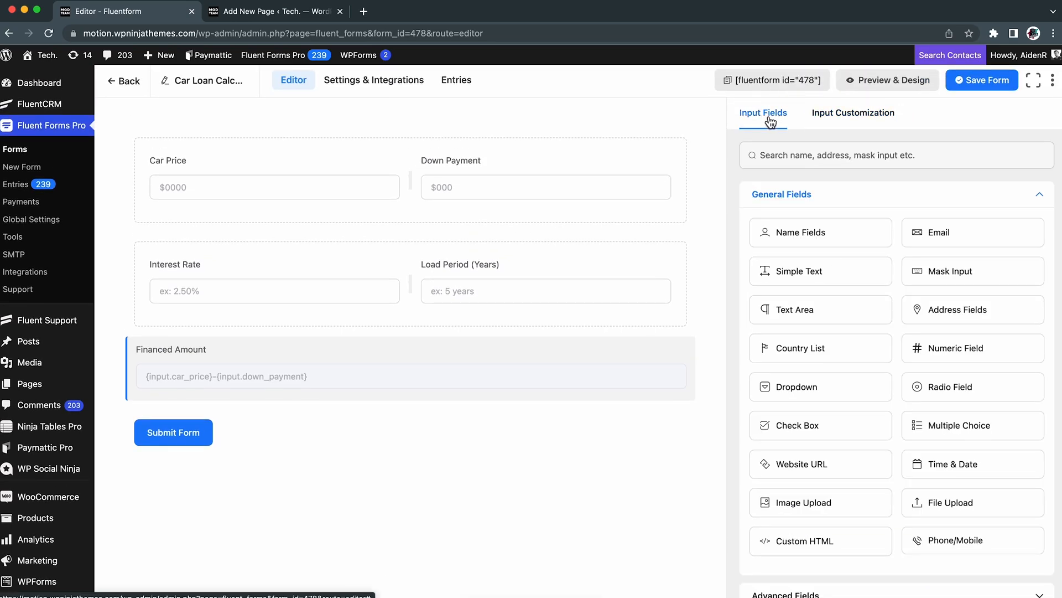
Step: Add a hidden Monthly Payments field (ff_force_hide, $ prefix) calculating a round(...,0) amortization payment
{"action": "left_click", "coordinate": [957, 348]}
{"action": "type", "text": "({input.interest_rate}/100 / 12) * {input.principal} / (1 - 1 /((("}
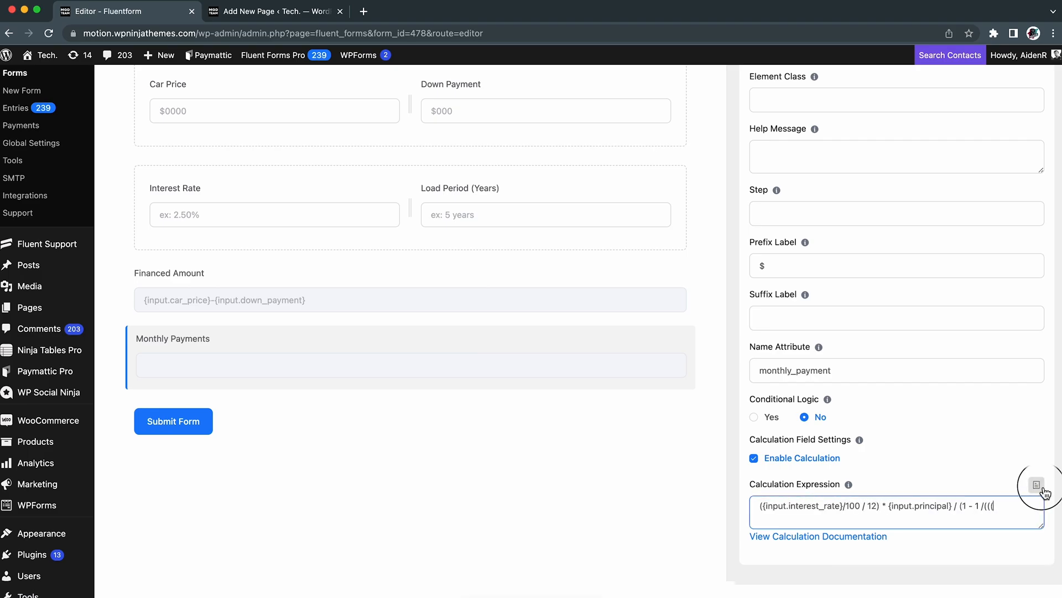
{"action": "left_click", "coordinate": [1036, 484]}
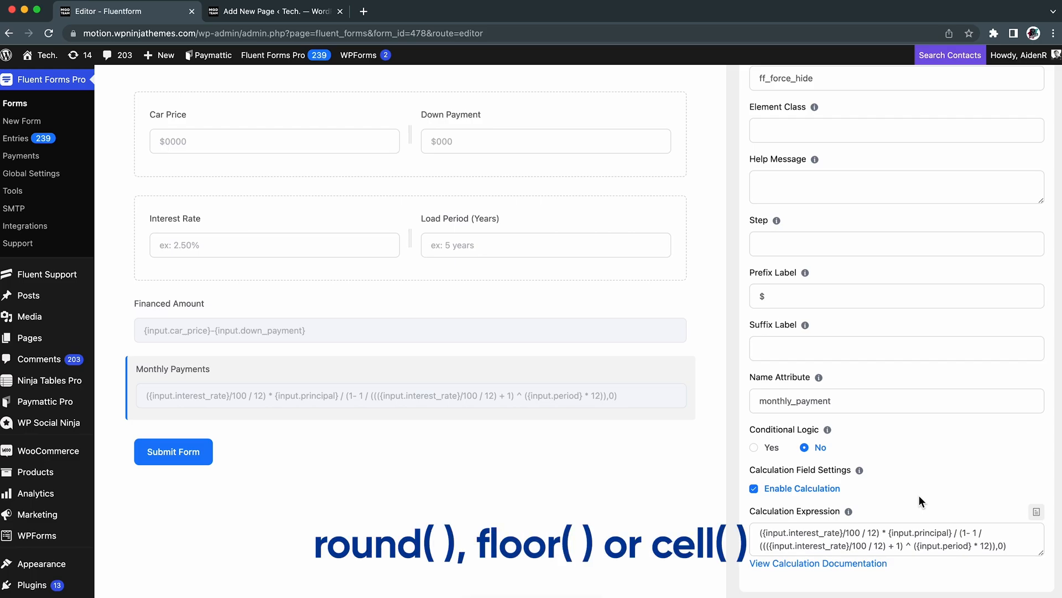
{"action": "type", "text": "round("}
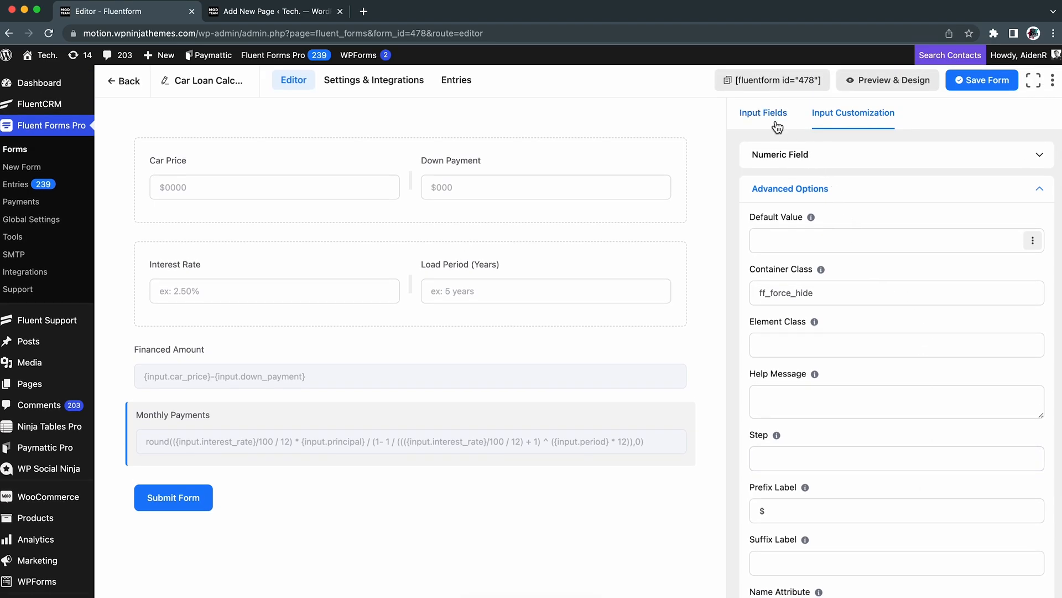
Step: Add a two-column container with Estimated Payment $0/month and Car Price $0 Heading 3 HTML boxes, moved to the top
{"action": "left_click", "coordinate": [763, 112]}
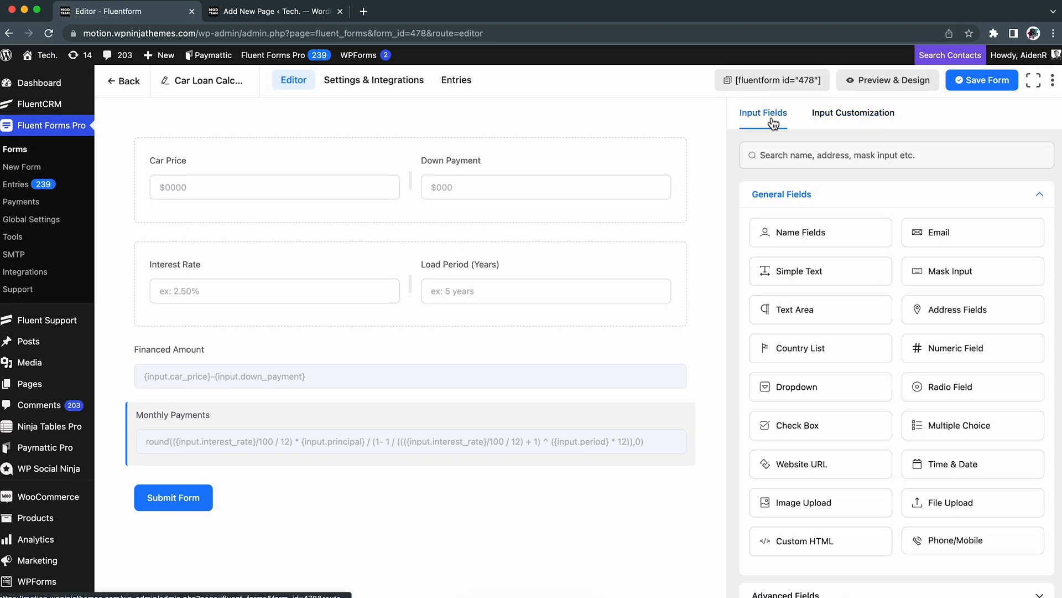
{"action": "left_click", "coordinate": [781, 194]}
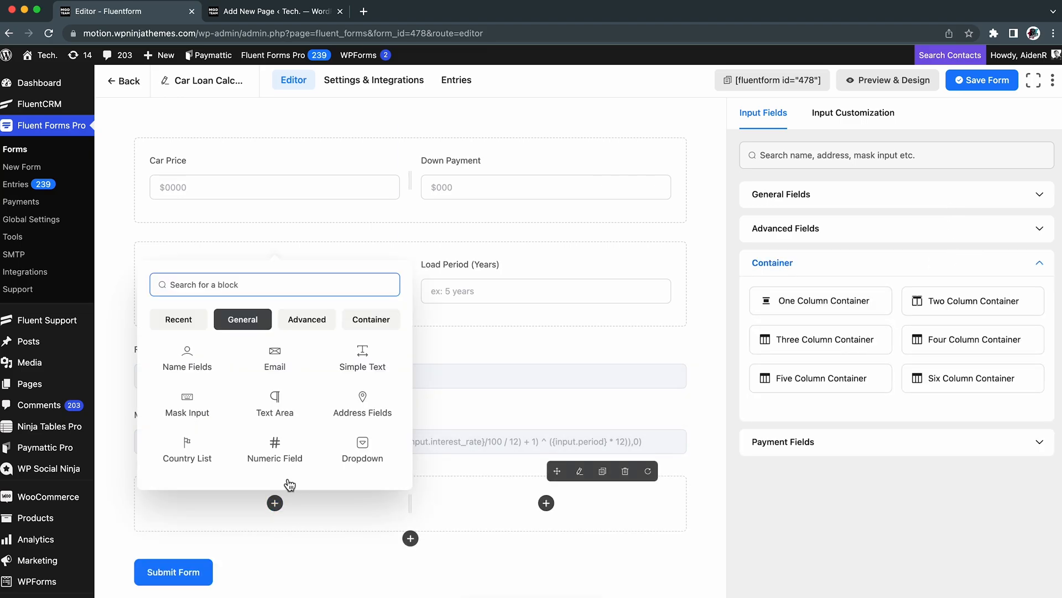
{"action": "left_click", "coordinate": [547, 458]}
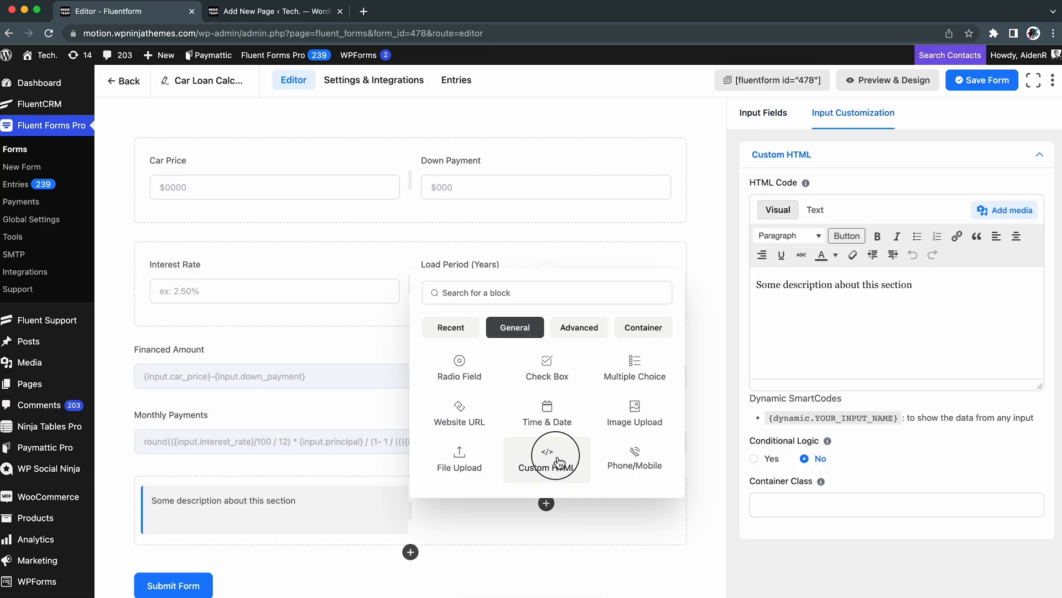
{"action": "left_click", "coordinate": [546, 458]}
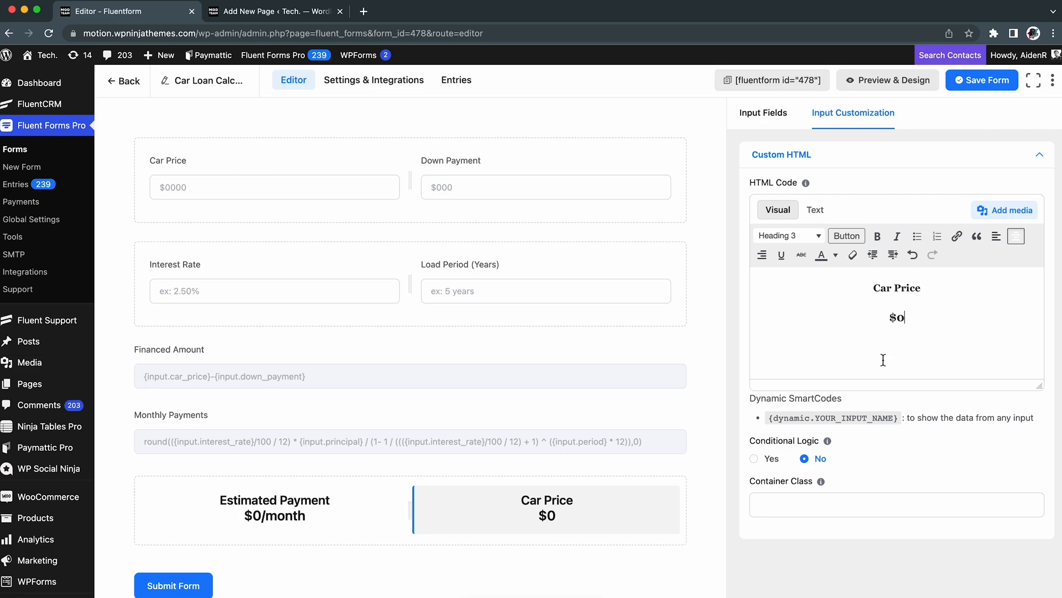
{"action": "mouse_move", "coordinate": [843, 408]}
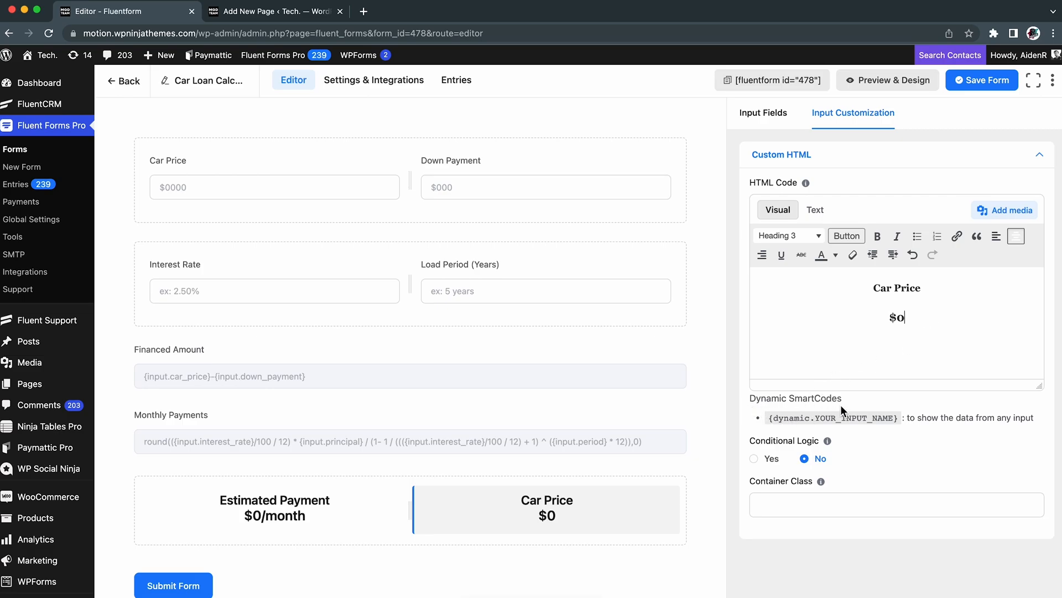
{"action": "mouse_move", "coordinate": [535, 476]}
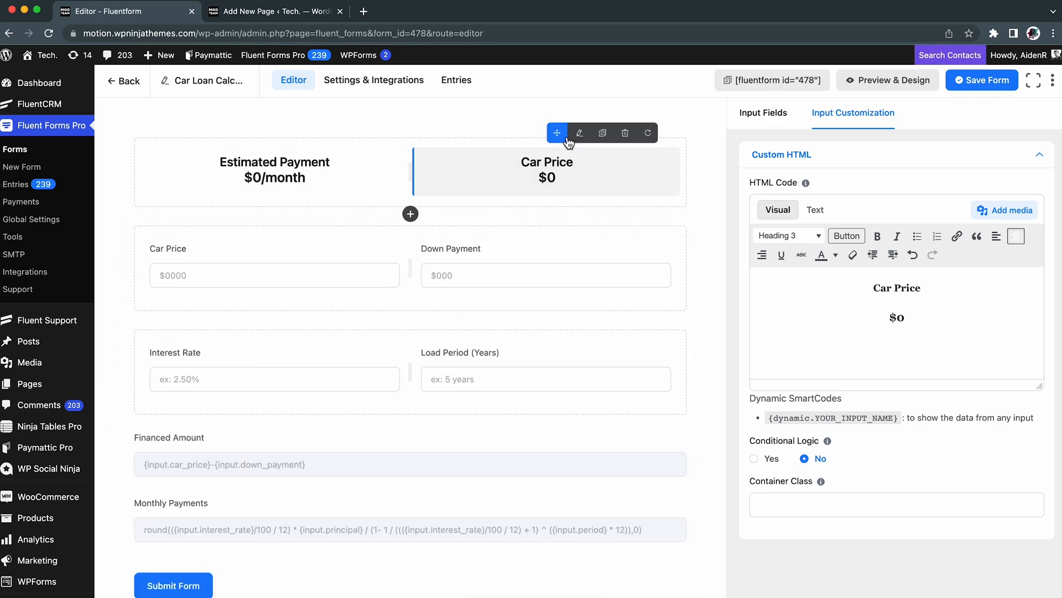
{"action": "left_click", "coordinate": [763, 113]}
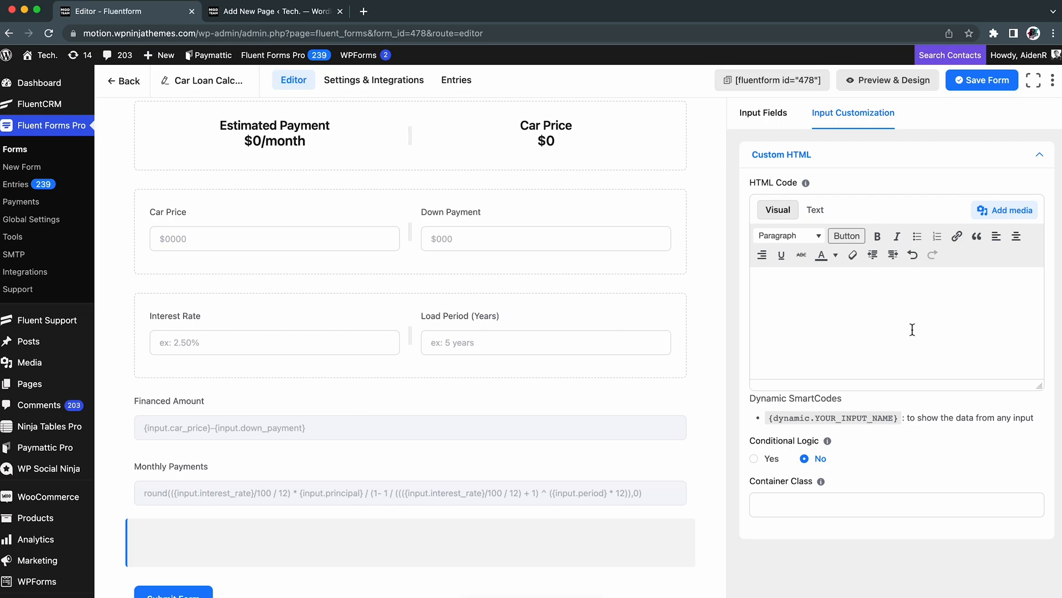
Step: Fill a Custom HTML block with Net Financed Amount and Monthly Payment ff_has_formula spans for principal and monthly_payment
{"action": "left_click", "coordinate": [815, 209]}
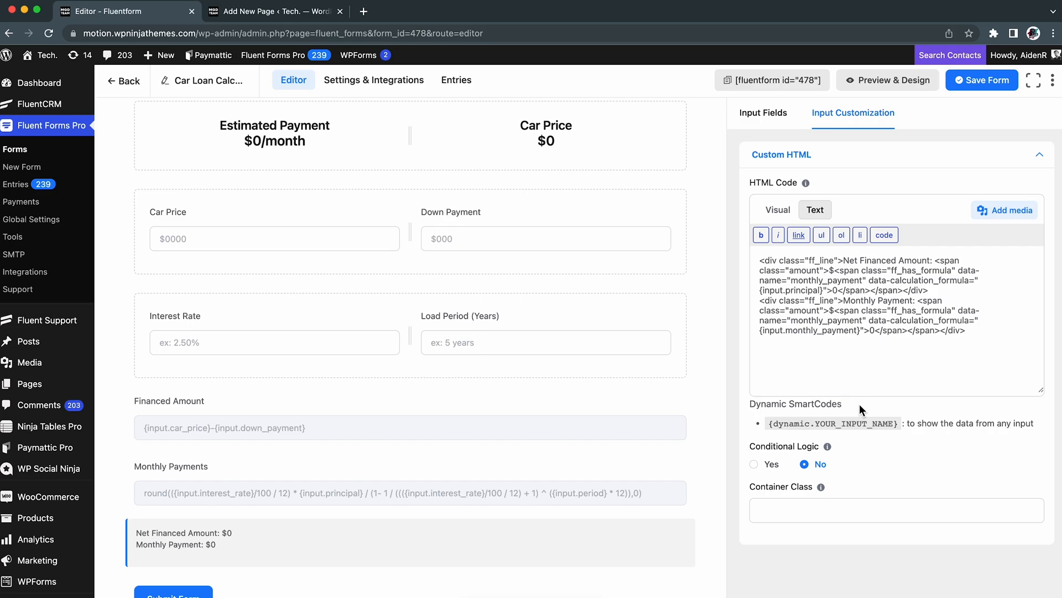
{"action": "left_click", "coordinate": [777, 209]}
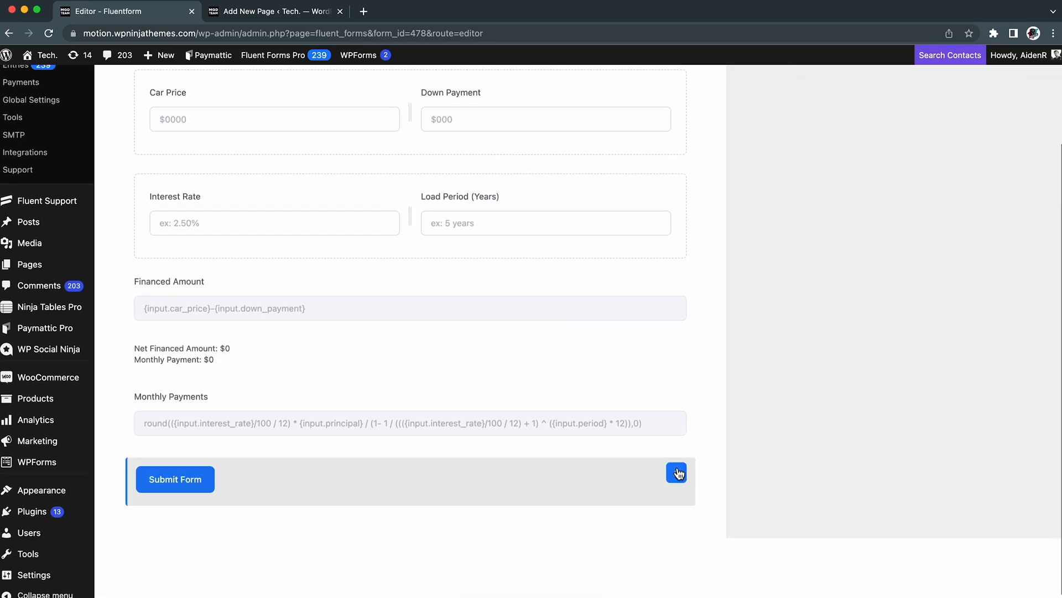
Step: Restyle the submit button as Apply For Car Loan, custom style, radius 4, min-width 100%
{"action": "left_click", "coordinate": [677, 473]}
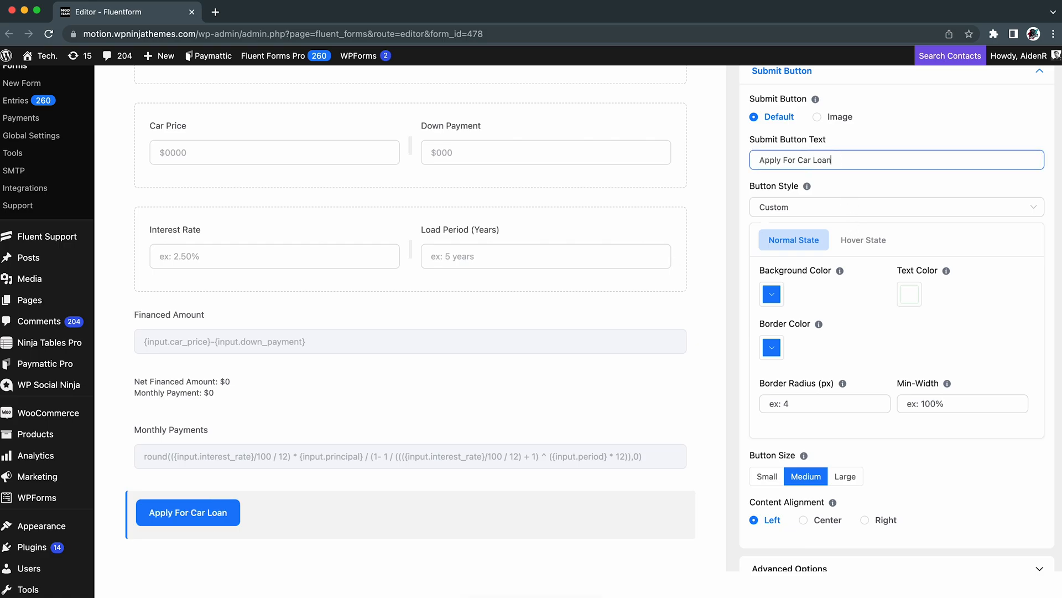
{"action": "type", "text": "4"}
{"action": "left_click", "coordinate": [962, 404]}
{"action": "type", "text": "100"}
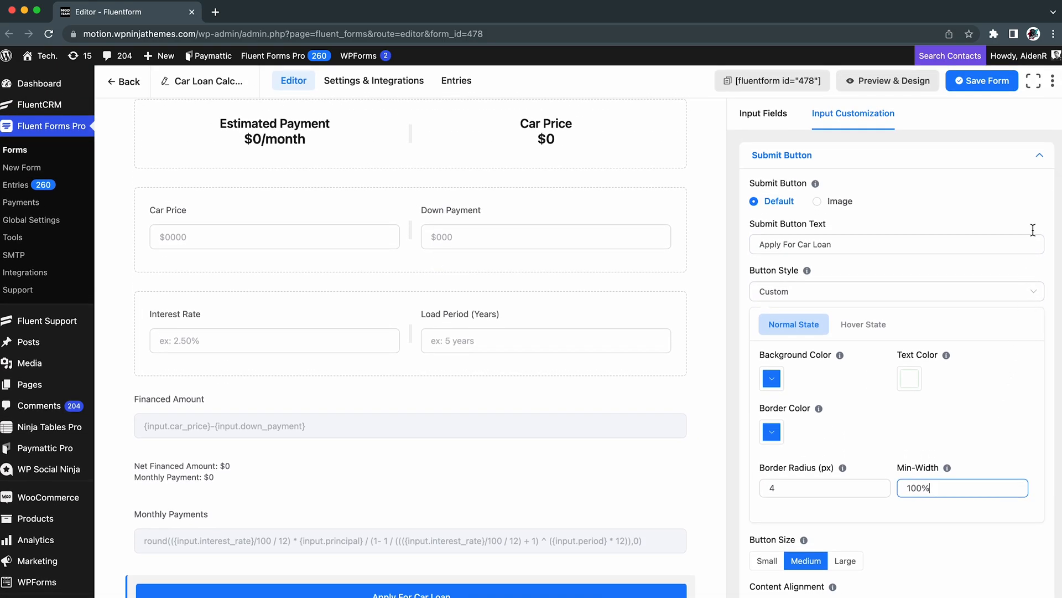
{"action": "left_click", "coordinate": [887, 81]}
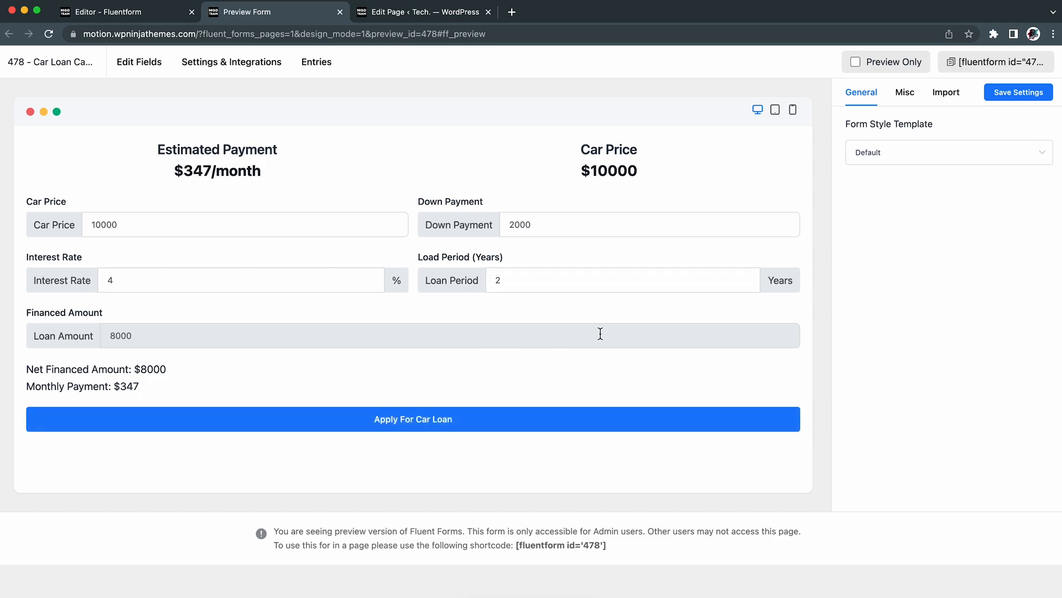
Step: Copy the form shortcode into the WordPress page and preview it in a new tab
{"action": "left_click", "coordinate": [999, 61]}
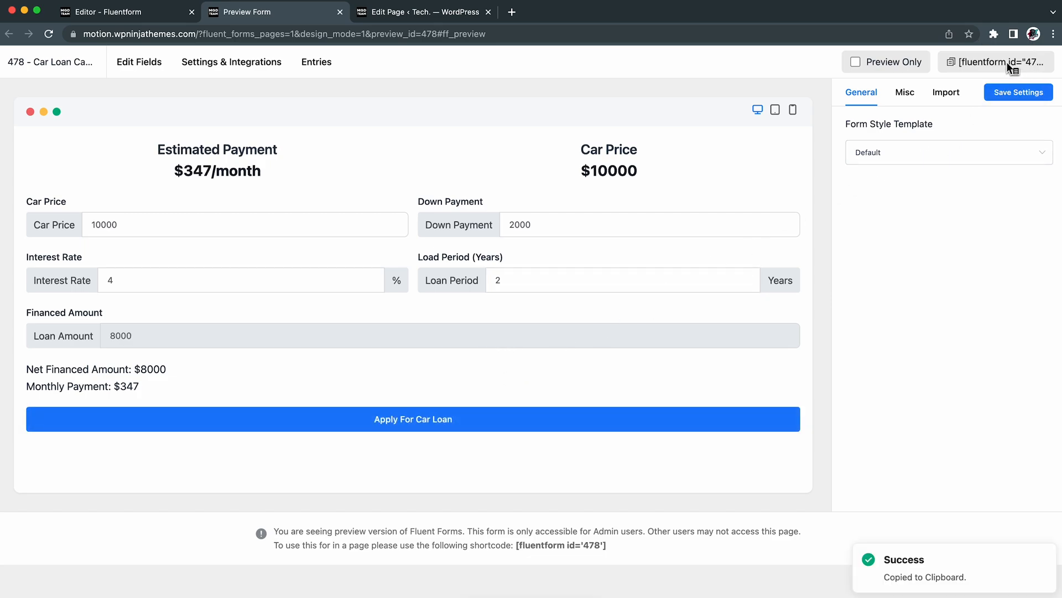
{"action": "left_click", "coordinate": [428, 12]}
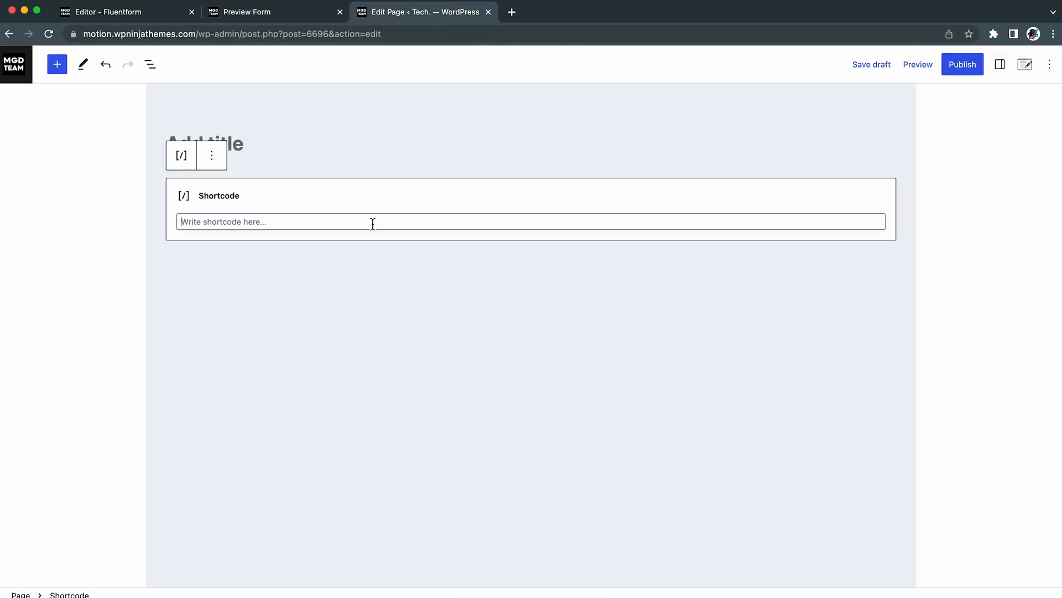
{"action": "left_click", "coordinate": [917, 64]}
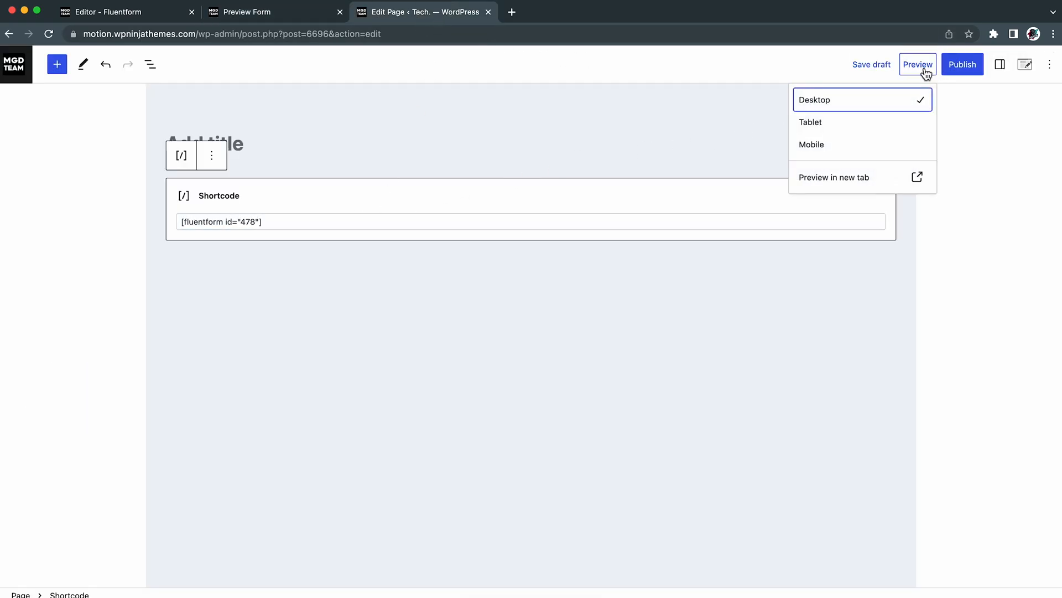
{"action": "left_click", "coordinate": [834, 177]}
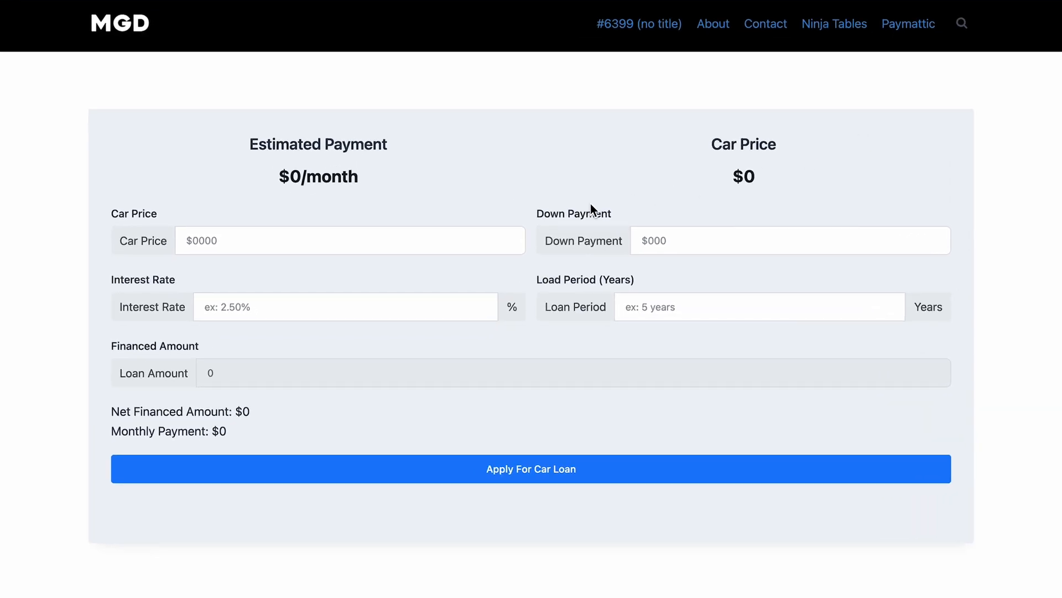
Step: Enter a $20000 car, $5000 down, 5% over 5 years to see $283/month
{"action": "type", "text": "20000"}
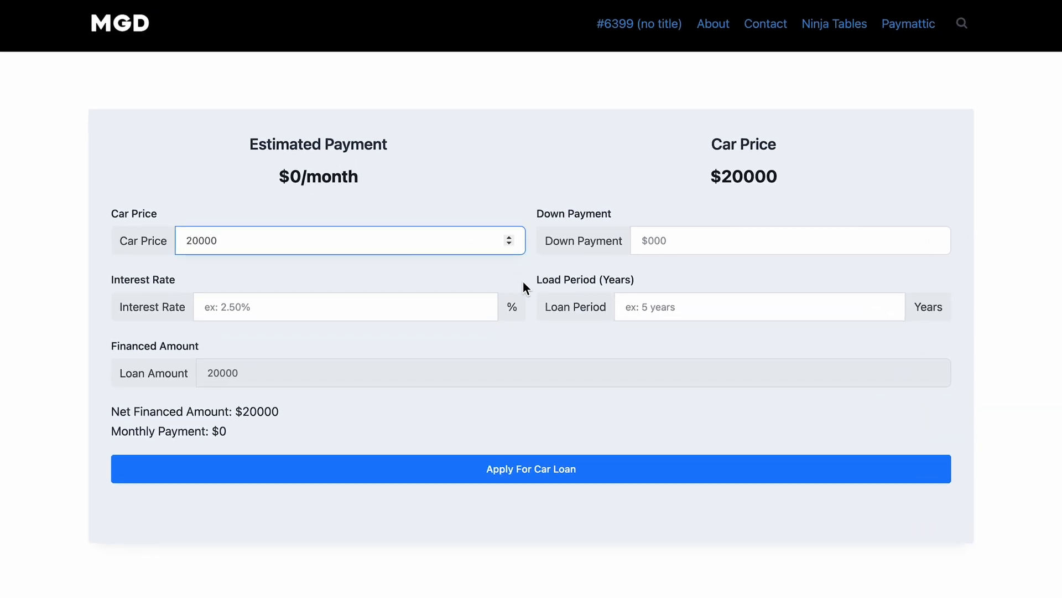
{"action": "type", "text": "5"}
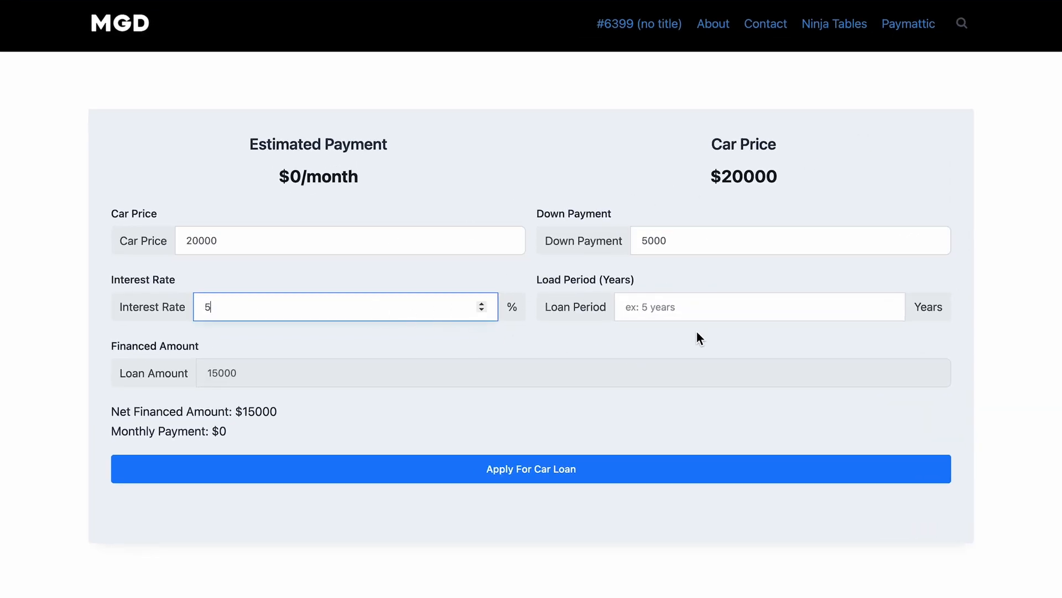
{"action": "type", "text": "5"}
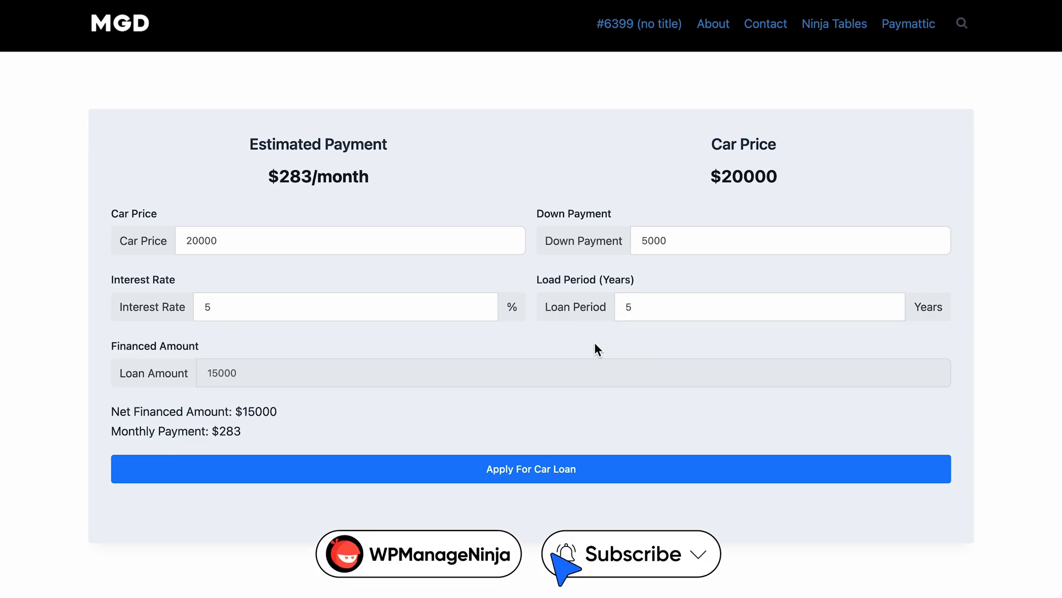